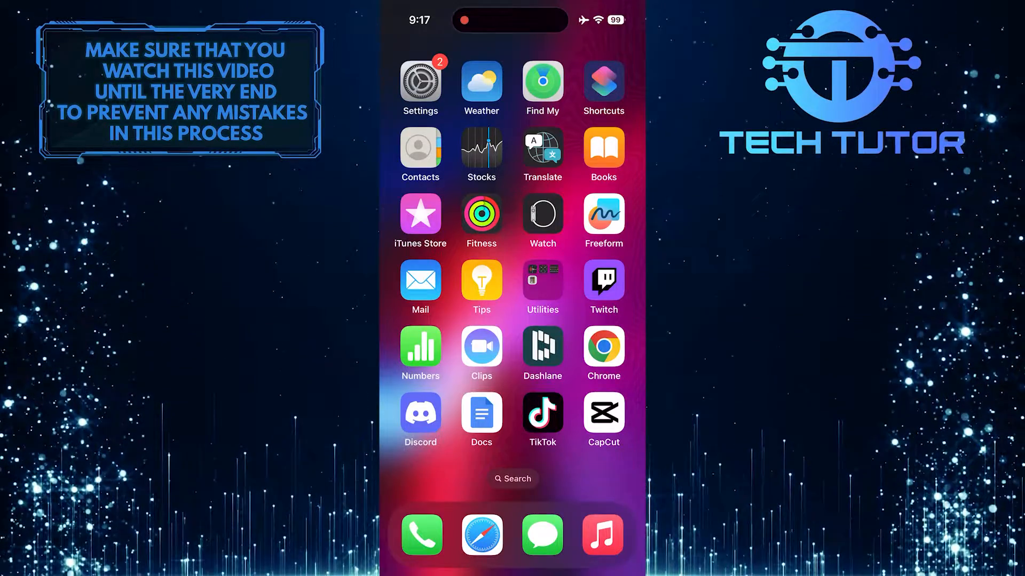
Launch Settings from the home screen and go to Screen Time.
left_click(420, 82)
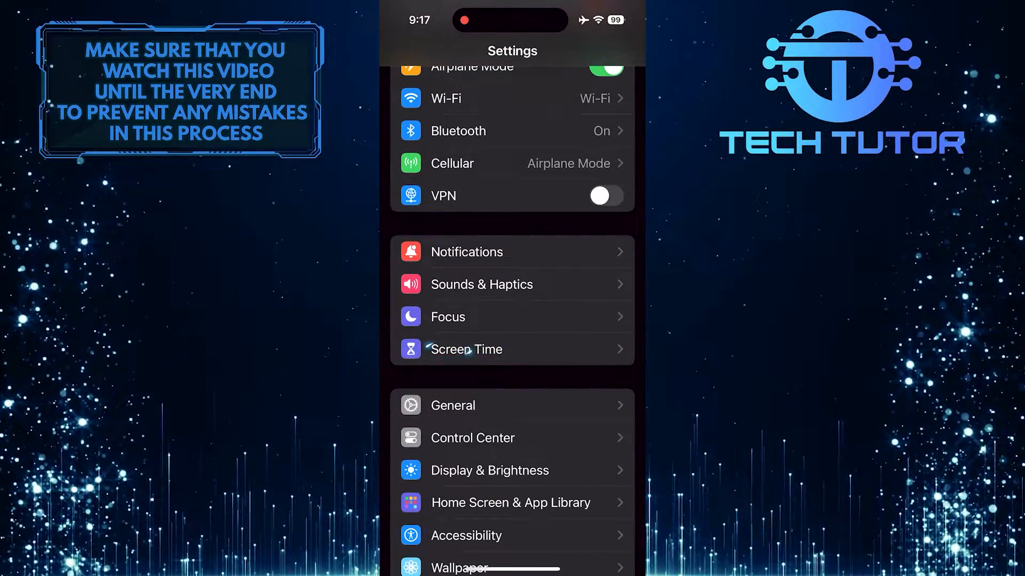
left_click(465, 349)
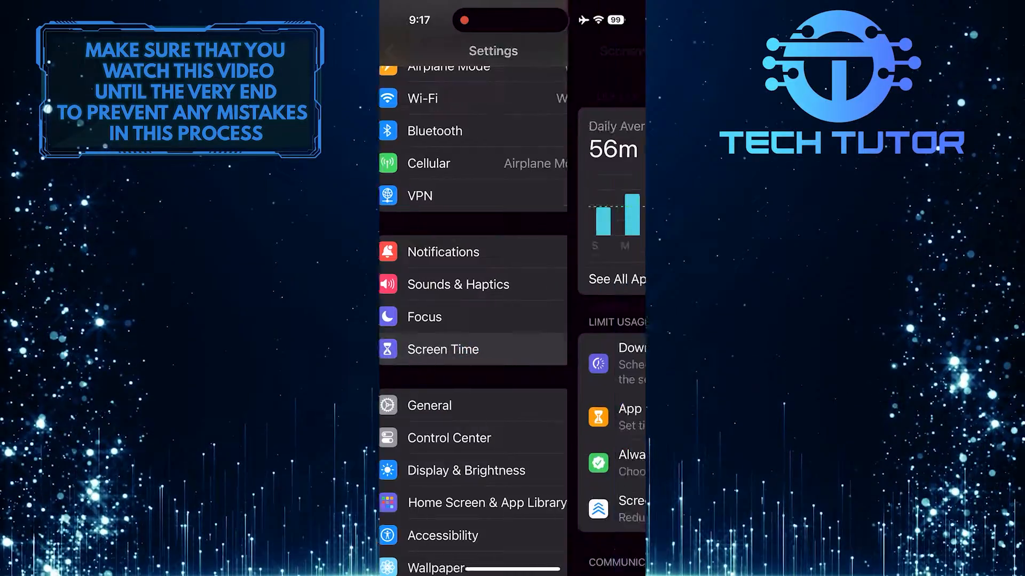
Scroll down Screen Time and enter Content & Privacy Restrictions.
left_click(443, 349)
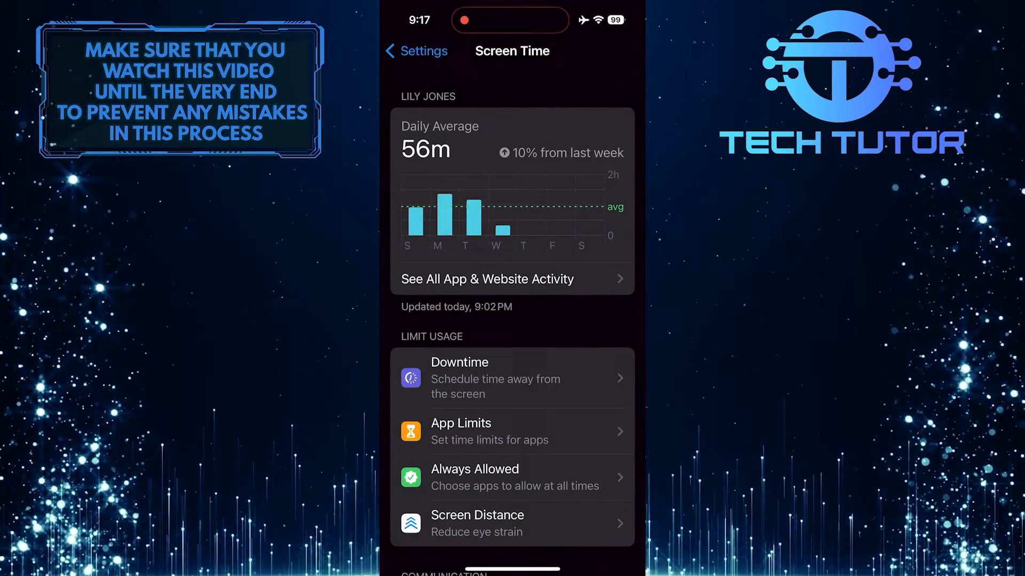
scroll("down", 3)
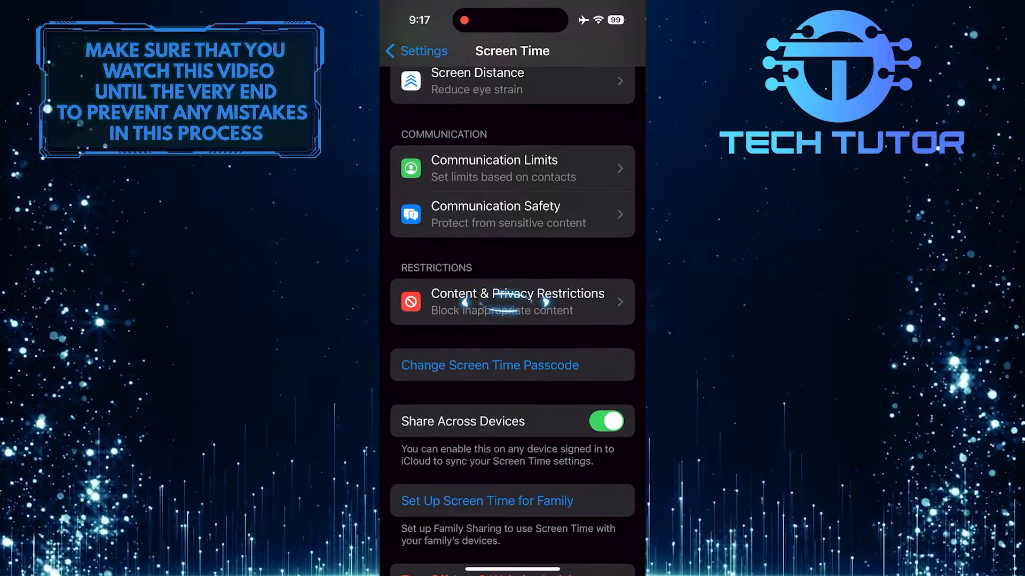
left_click(512, 301)
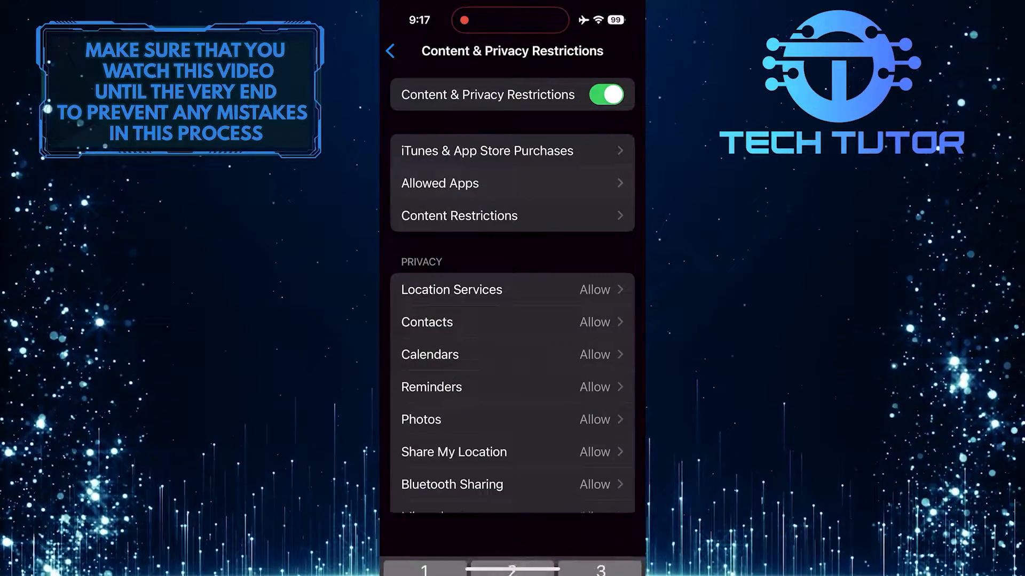
Go to Allowed Apps and scroll down to the Fitness entry.
left_click(439, 183)
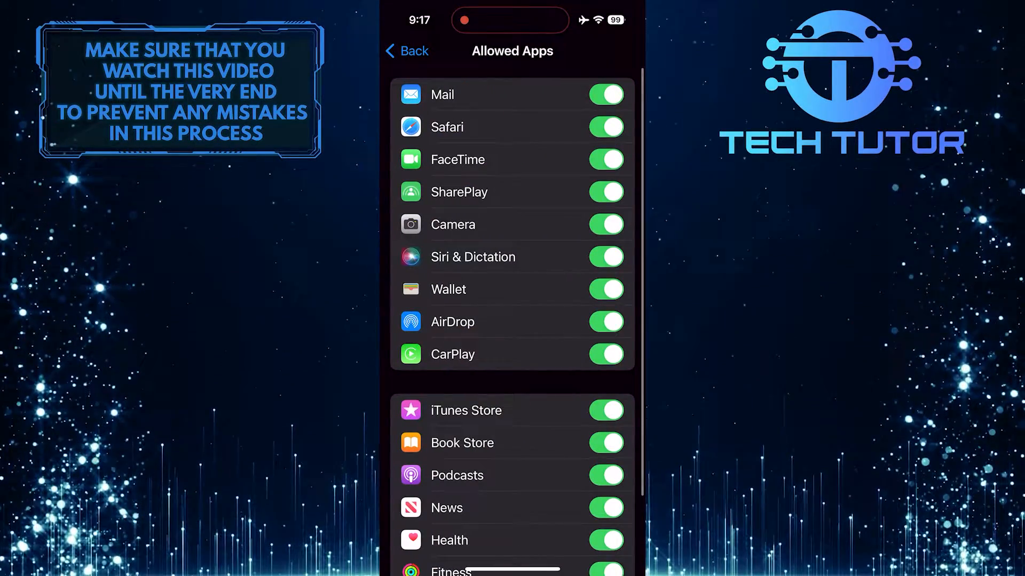
scroll("down", 3)
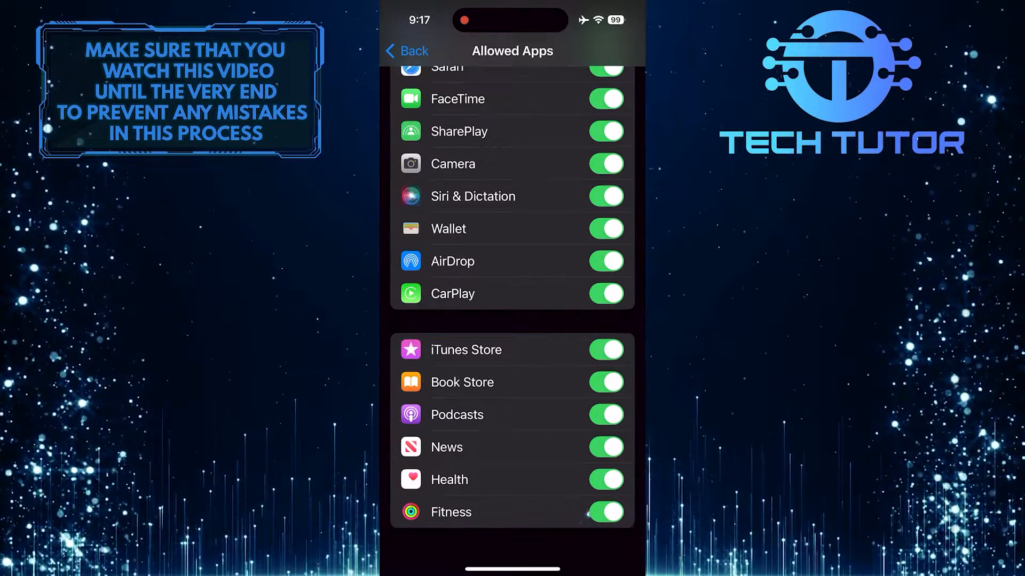
Switch off the Fitness toggle in Allowed Apps.
left_click(605, 512)
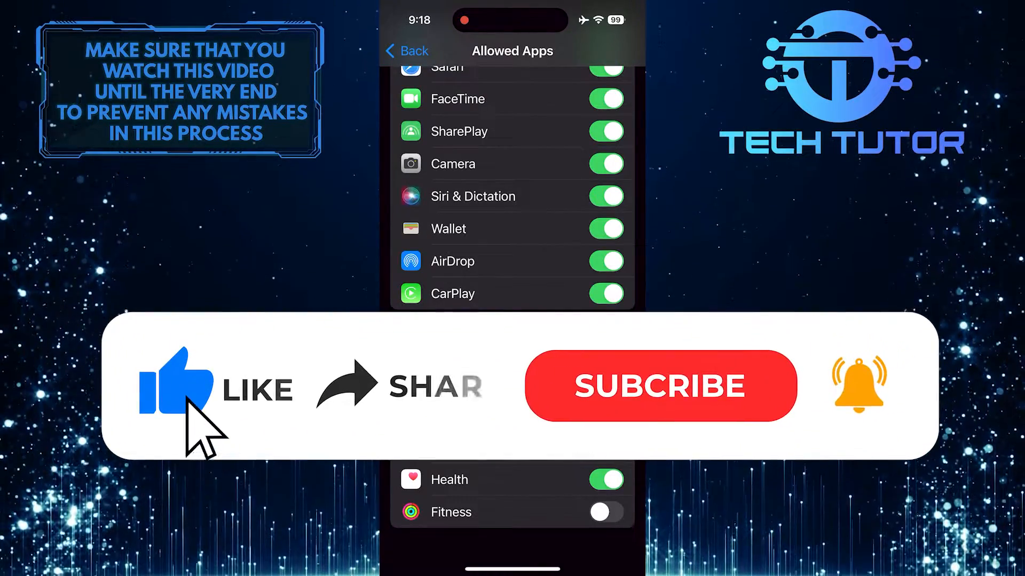
mouse_move(366, 412)
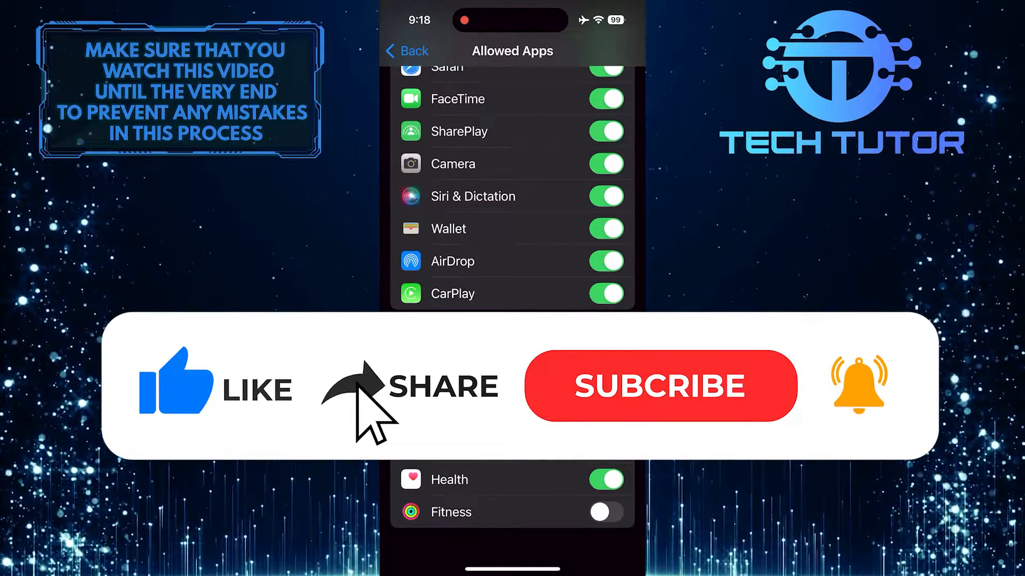